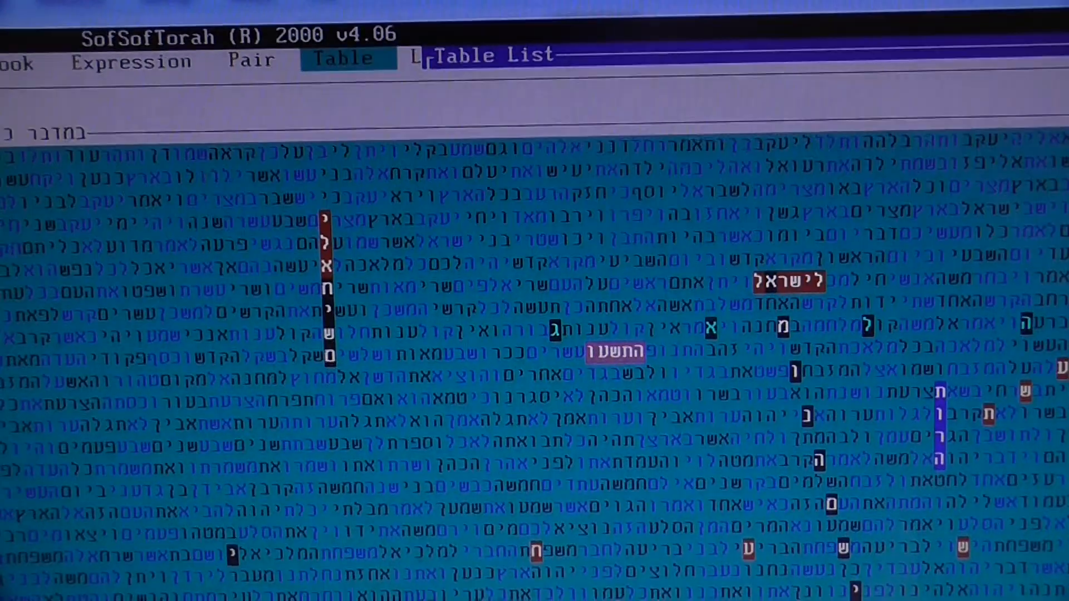
scroll("down", 3)
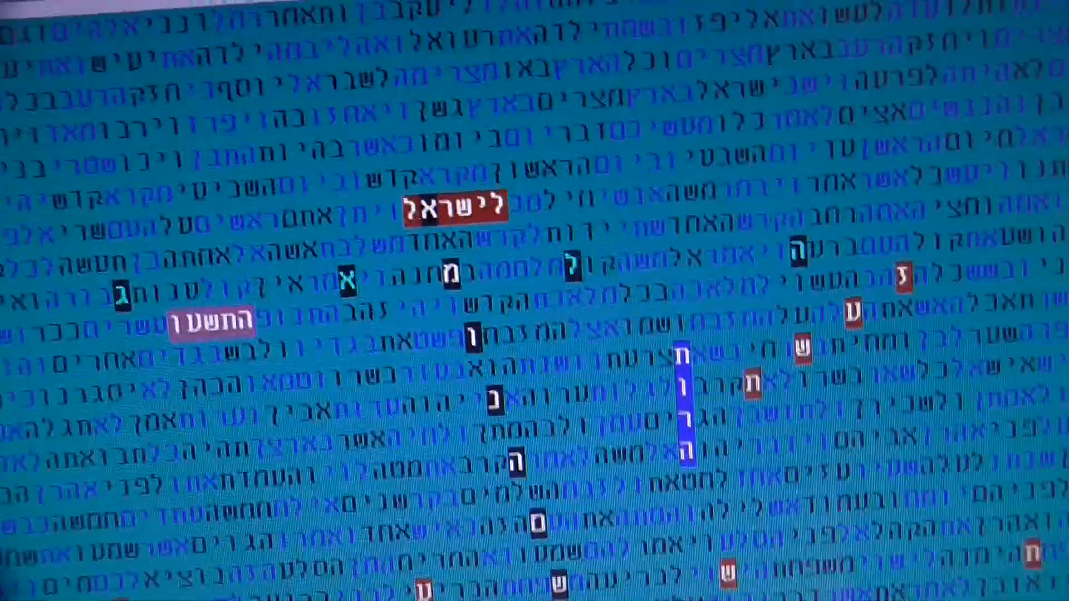
scroll("down", 3)
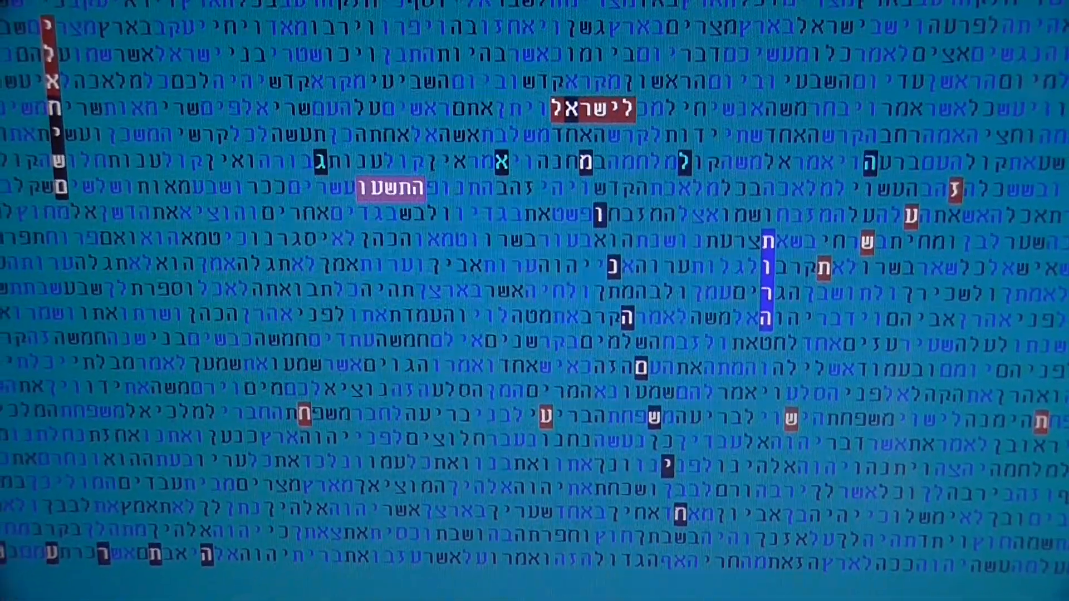
scroll("up", 3)
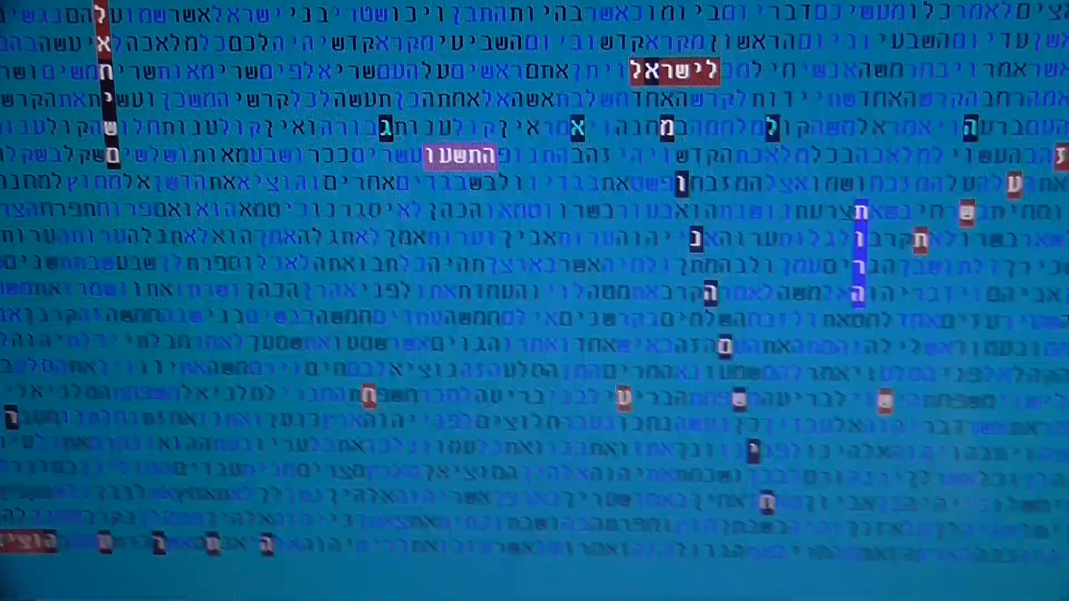